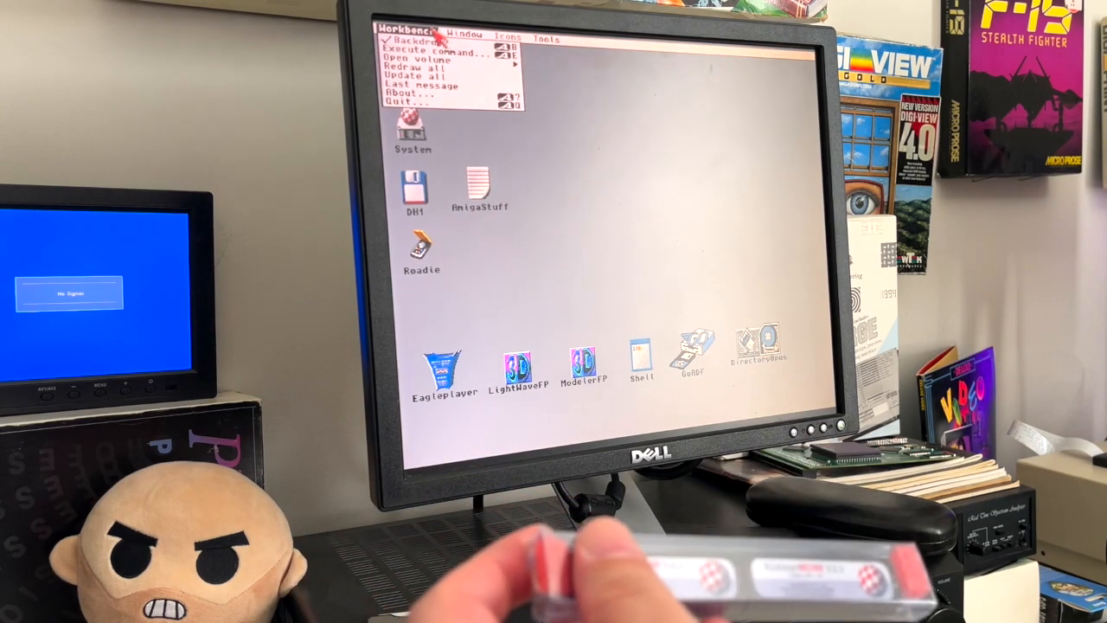
Step: Check the Kickstart and Workbench version details, then open the TR24-Amiga drive
{"action": "left_click", "coordinate": [413, 84]}
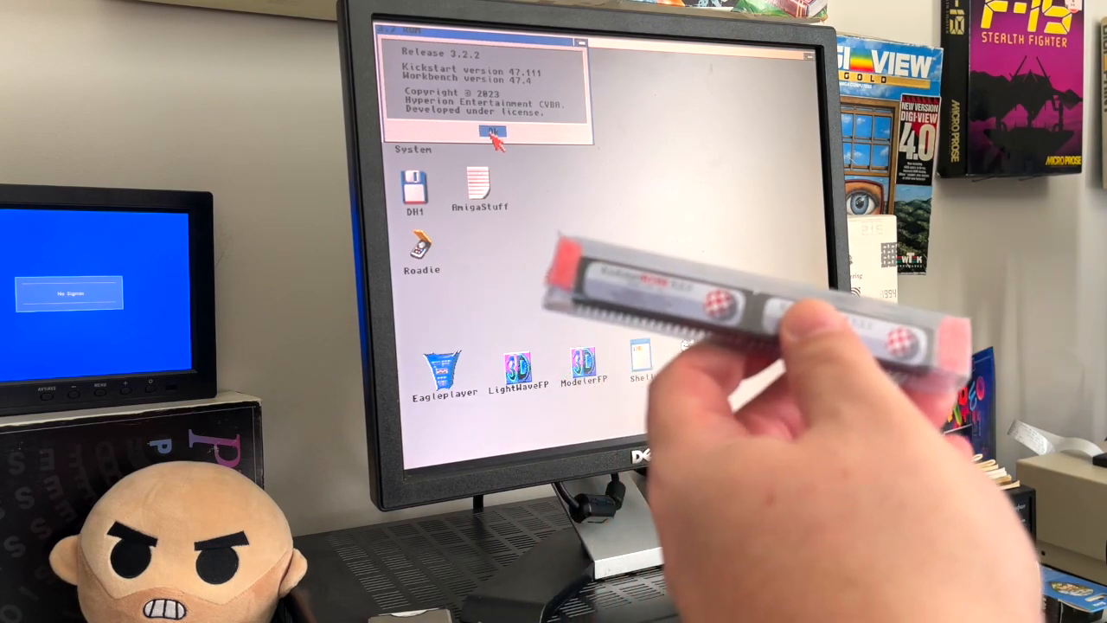
{"action": "left_click", "coordinate": [492, 131]}
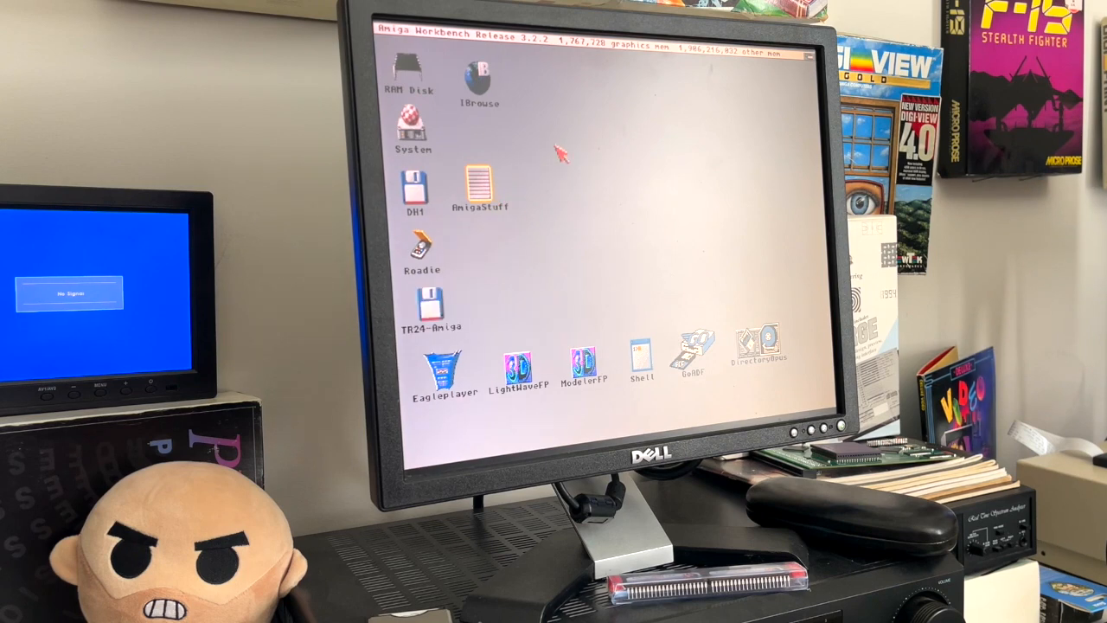
{"action": "mouse_move", "coordinate": [433, 306]}
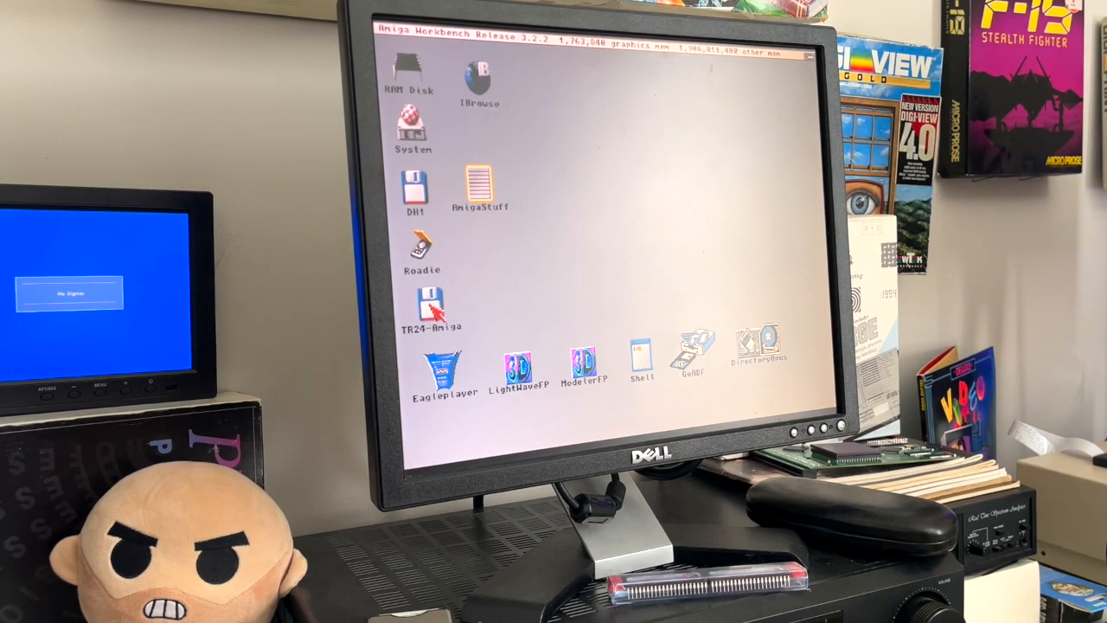
{"action": "double_click", "coordinate": [433, 311]}
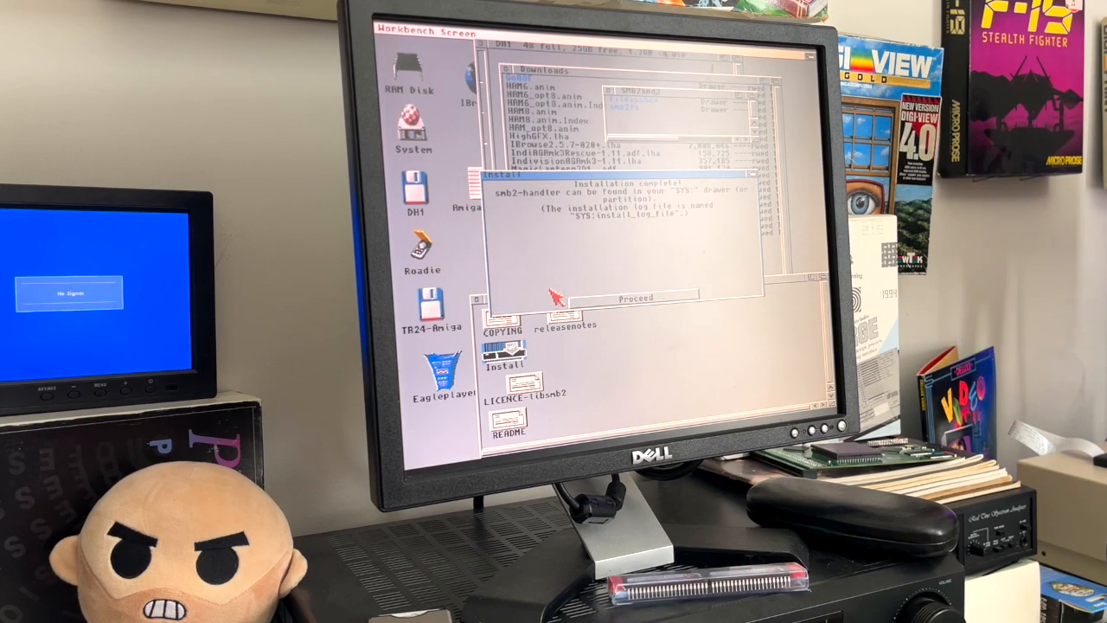
Step: Finish the smb2-handler install, then install filesysbox.library into LIBS:
{"action": "left_click", "coordinate": [635, 297]}
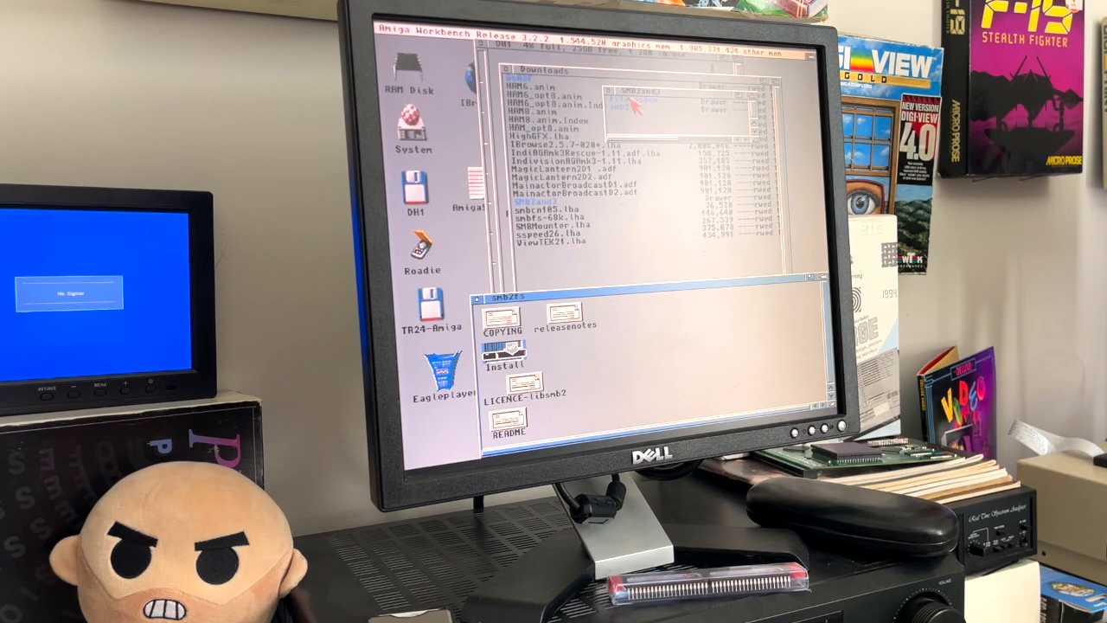
{"action": "double_click", "coordinate": [502, 350]}
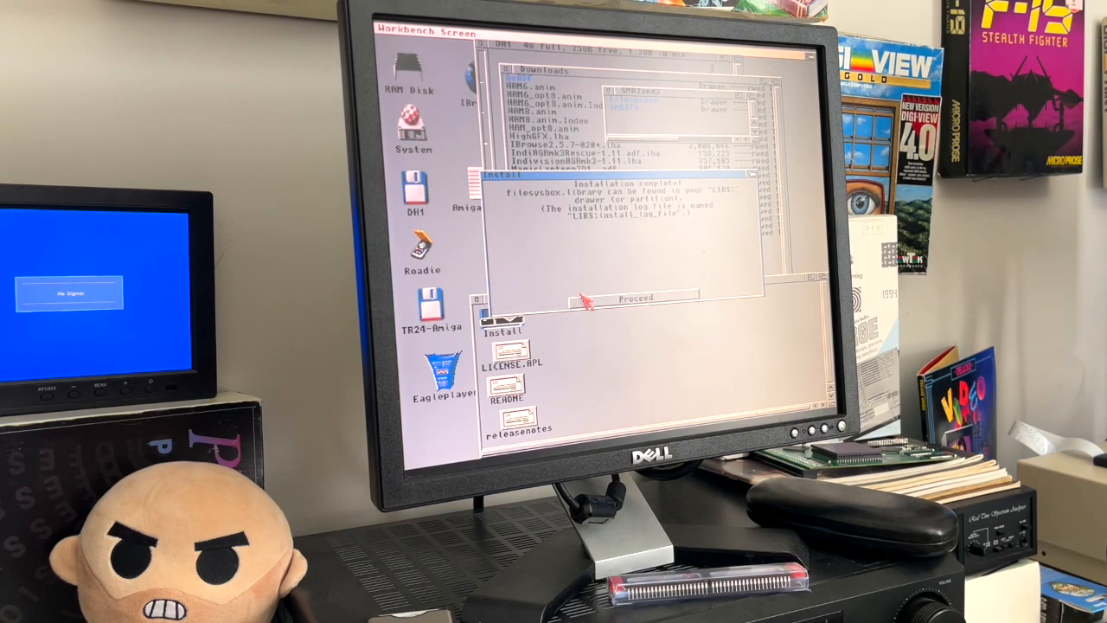
{"action": "left_click", "coordinate": [633, 297]}
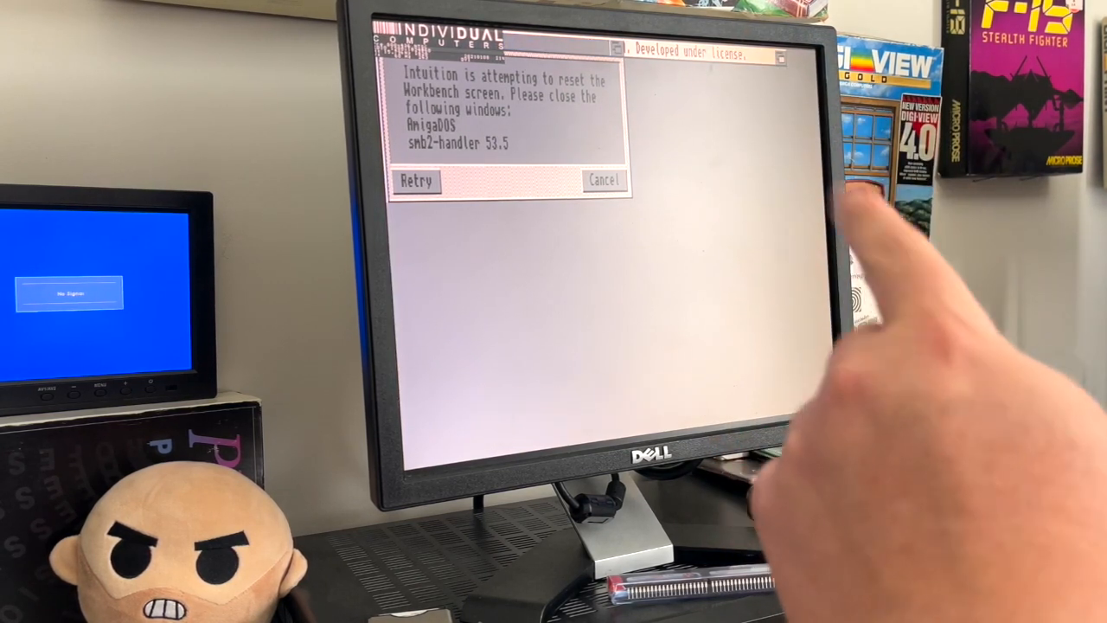
{"action": "mouse_move", "coordinate": [709, 156]}
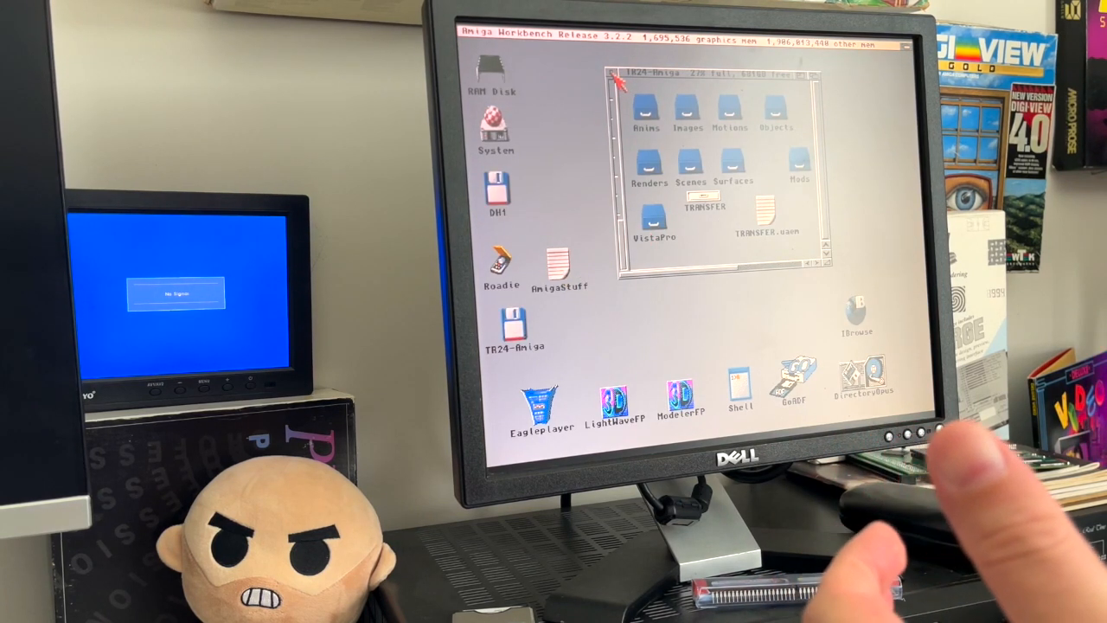
Step: Close the TR24-Amiga window and reopen the TR24-Amiga drive from the desktop
{"action": "left_click", "coordinate": [614, 73]}
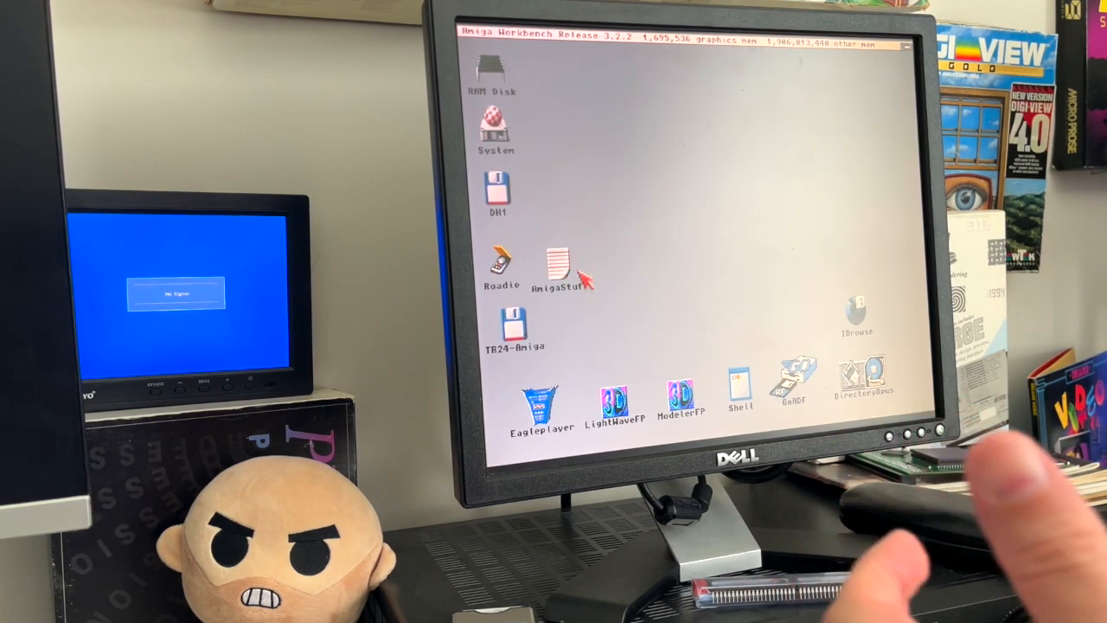
{"action": "left_click", "coordinate": [498, 326]}
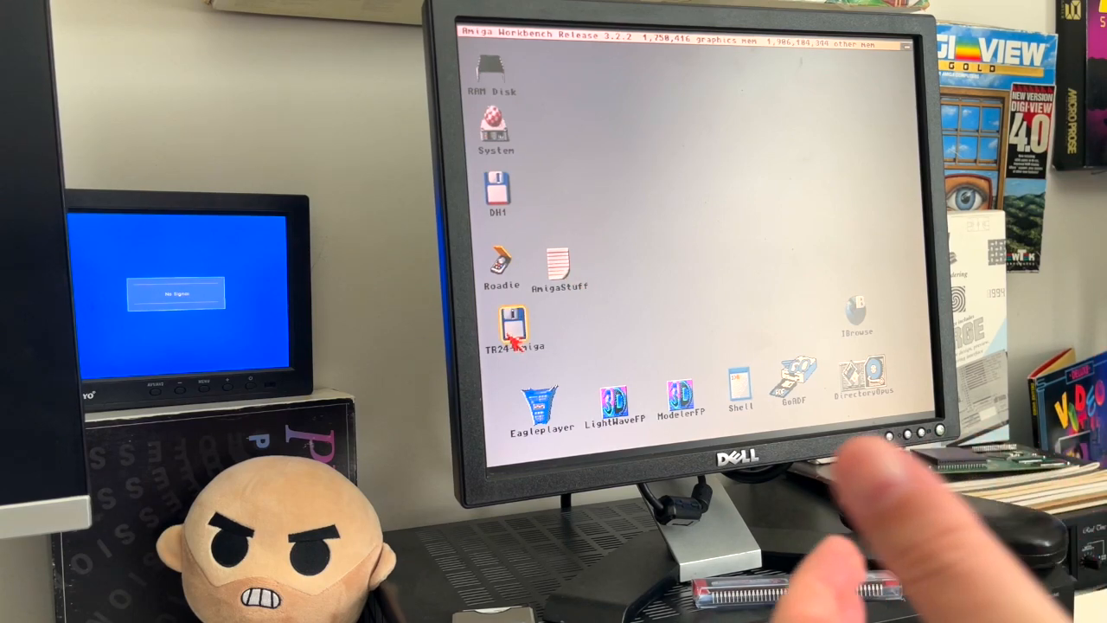
{"action": "double_click", "coordinate": [510, 333]}
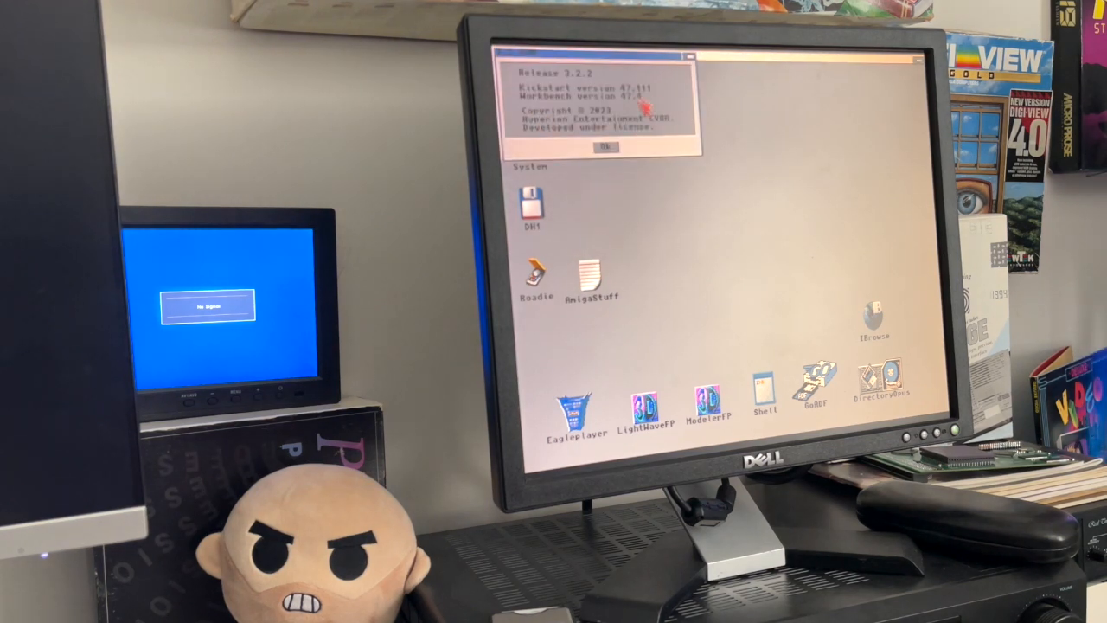
Step: Dismiss the version requester and execute ScaleANIM.adpro on the 348 x 229 image
{"action": "left_click", "coordinate": [605, 146]}
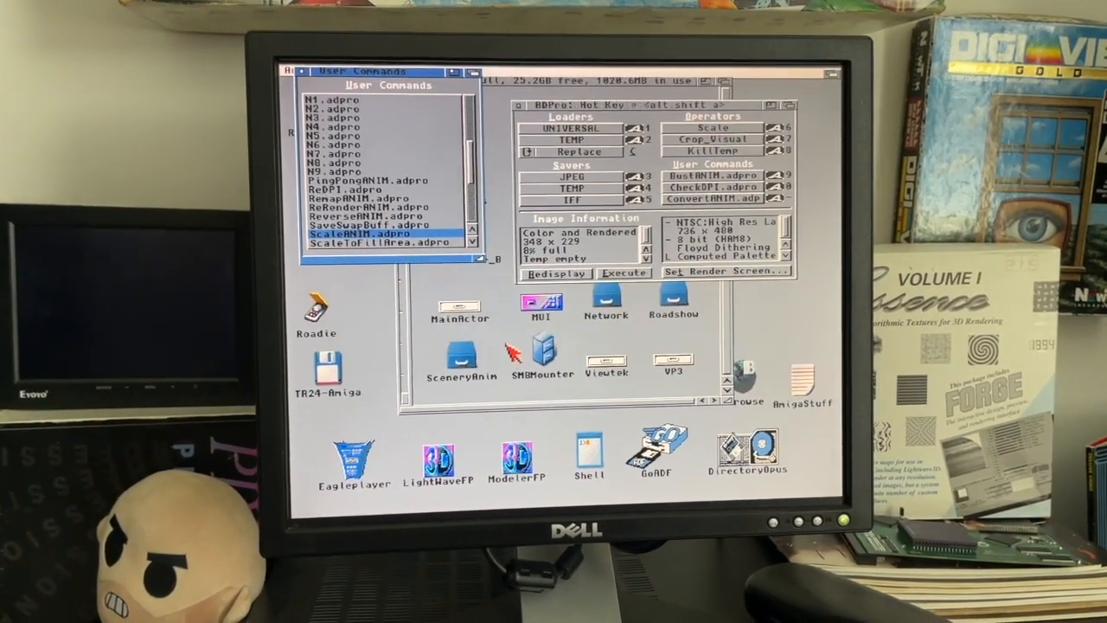
{"action": "left_click", "coordinate": [623, 273]}
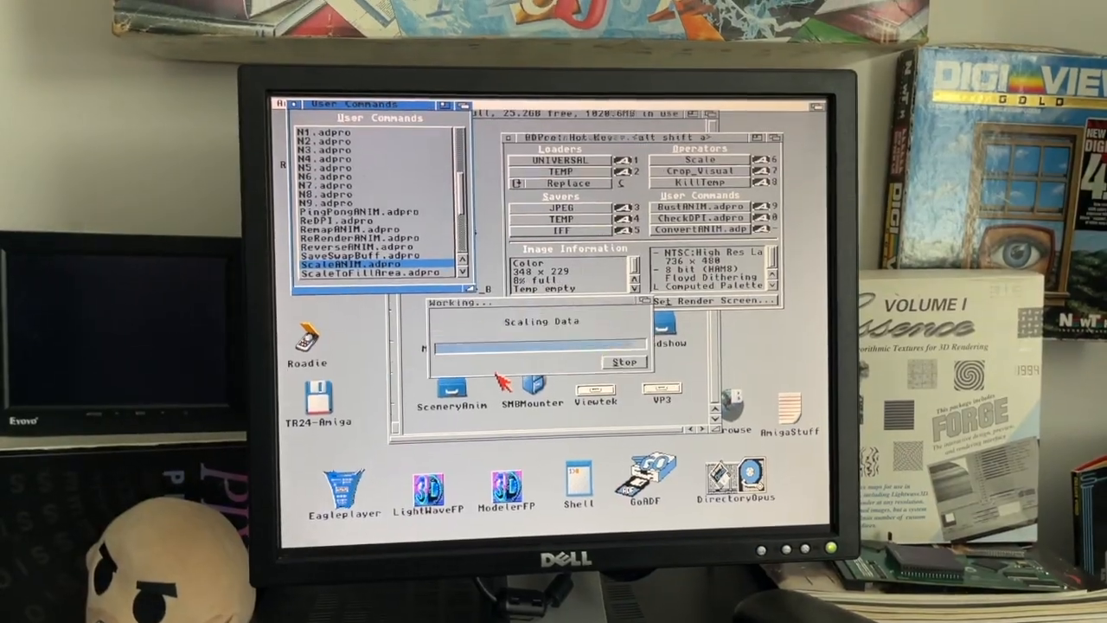